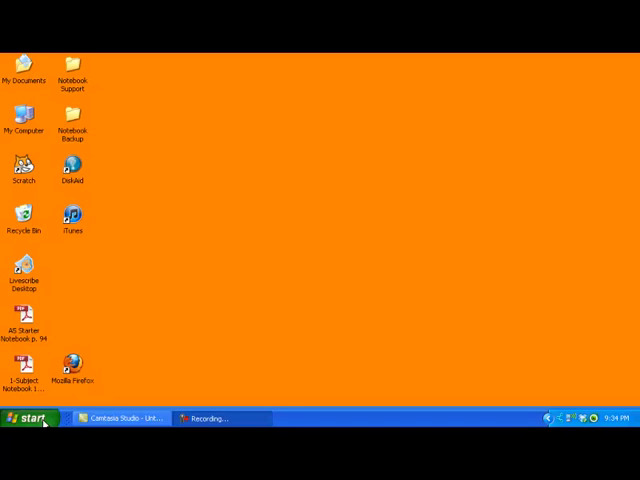
# - Open the Start menu's list of installed programs to find SMART Technologies
pyautogui.click(28, 418)
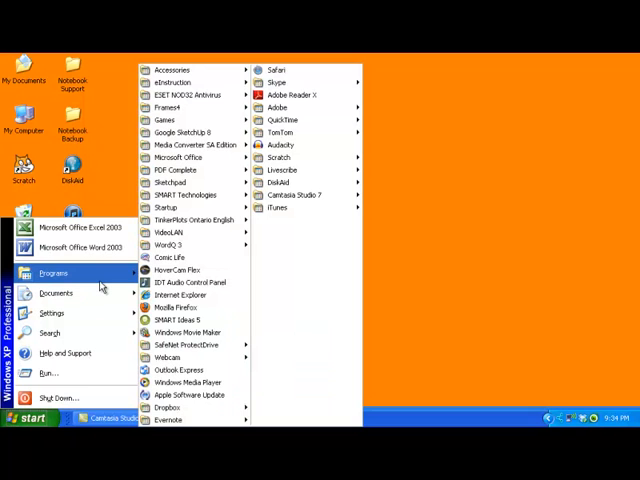
pyautogui.moveTo(190, 195)
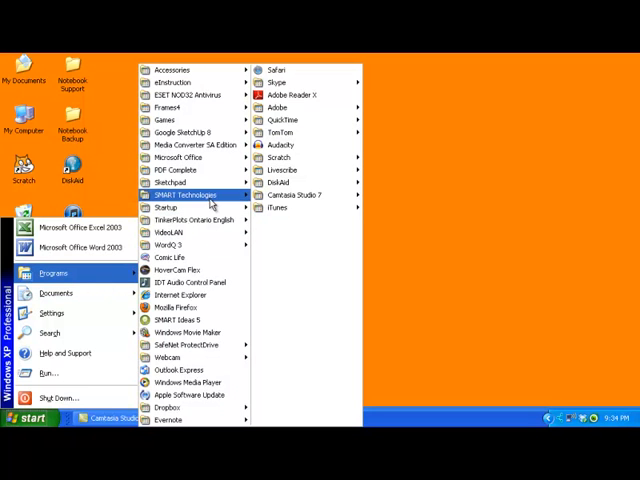
pyautogui.moveTo(190, 194)
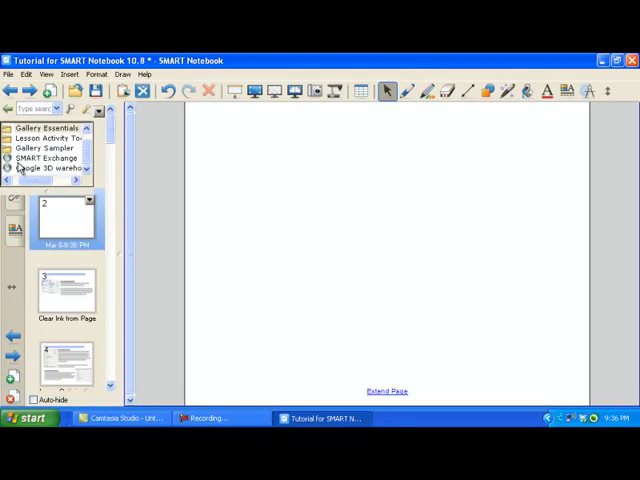
# - Expand Gallery Essentials and show the Mathematics Interactive and Multimedia items such as dice and abacus
pyautogui.click(45, 140)
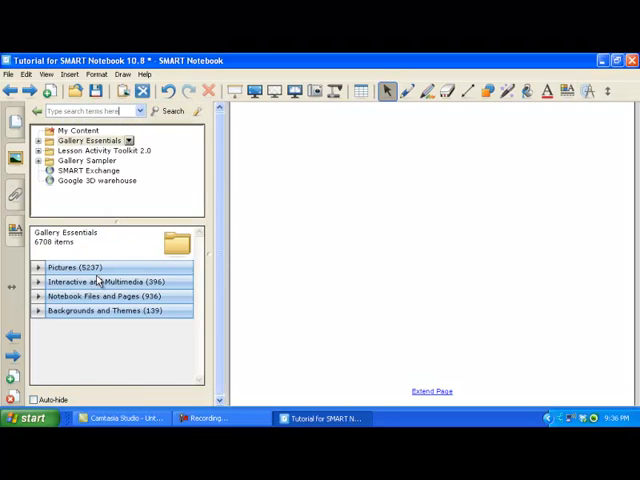
pyautogui.click(88, 141)
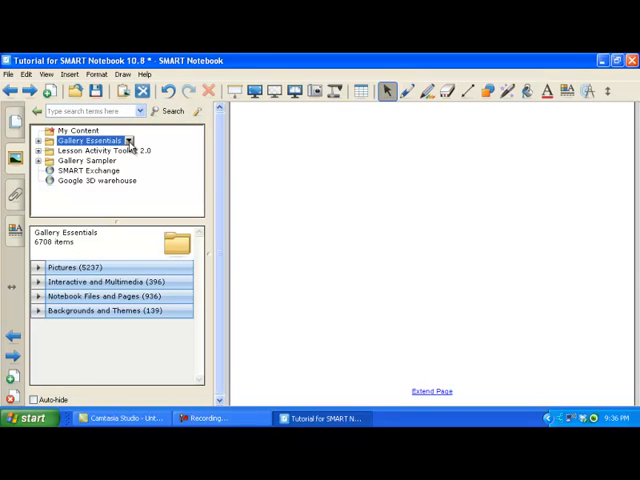
pyautogui.click(40, 140)
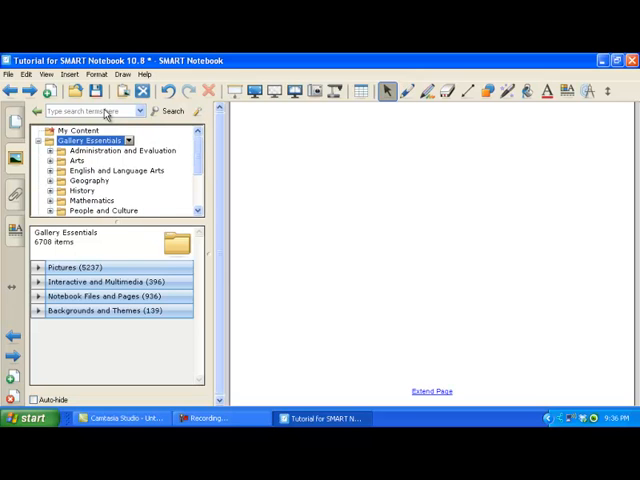
pyautogui.moveTo(50, 207)
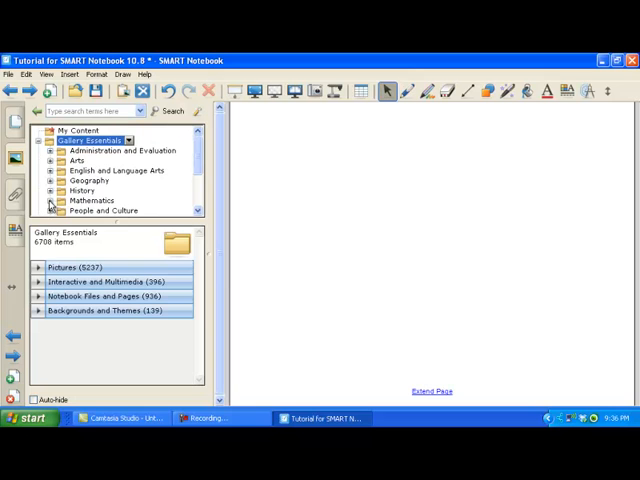
pyautogui.click(88, 200)
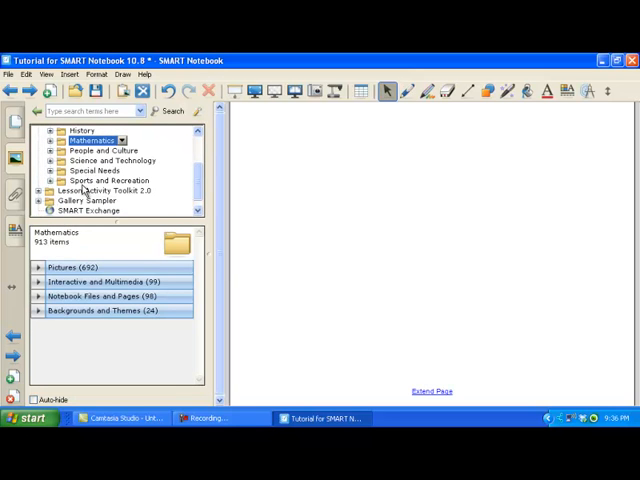
pyautogui.moveTo(82, 268)
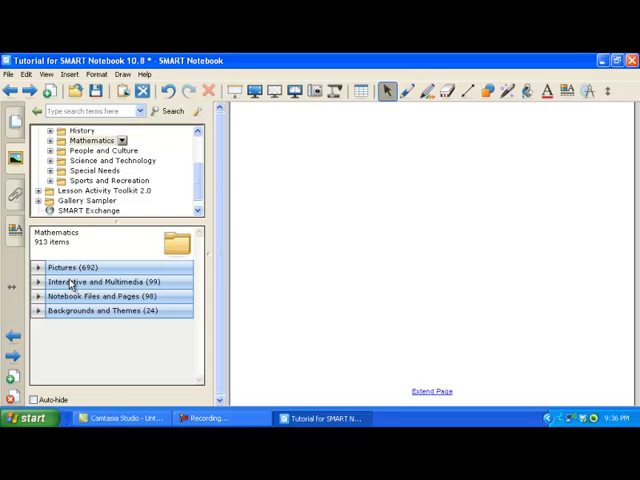
pyautogui.click(113, 281)
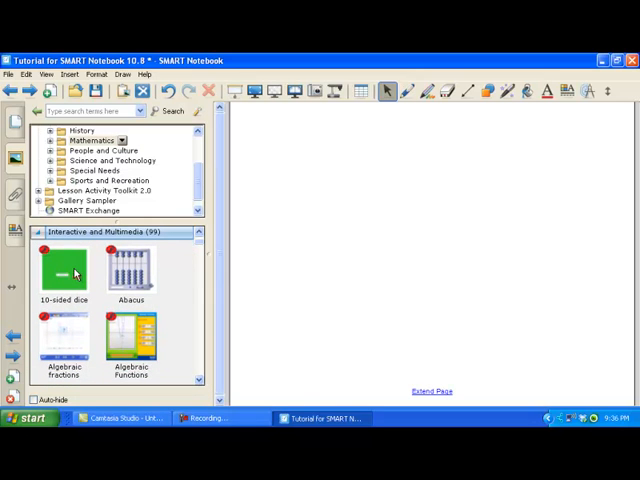
pyautogui.moveTo(173, 260)
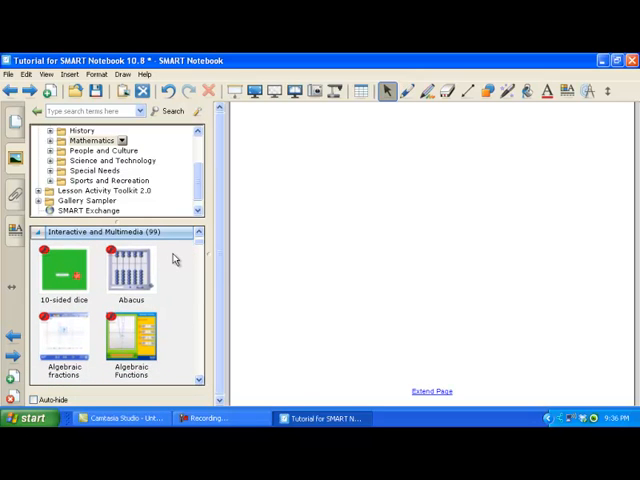
pyautogui.moveTo(213, 280)
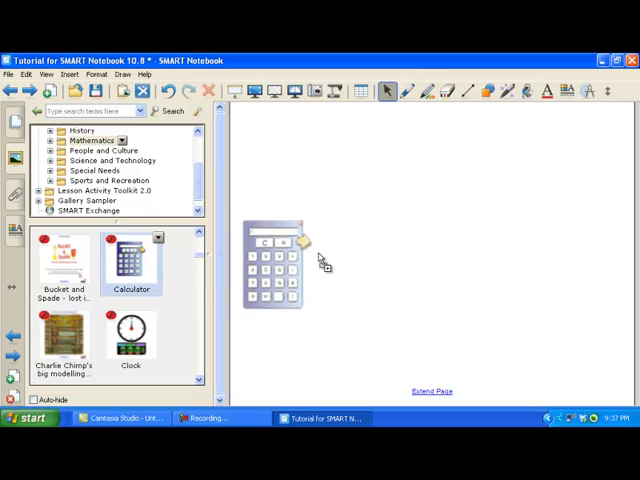
# - Drag the Calculator onto the page, then scroll further down the Mathematics gallery items
pyautogui.moveTo(272, 262); pyautogui.dragTo(345, 200)
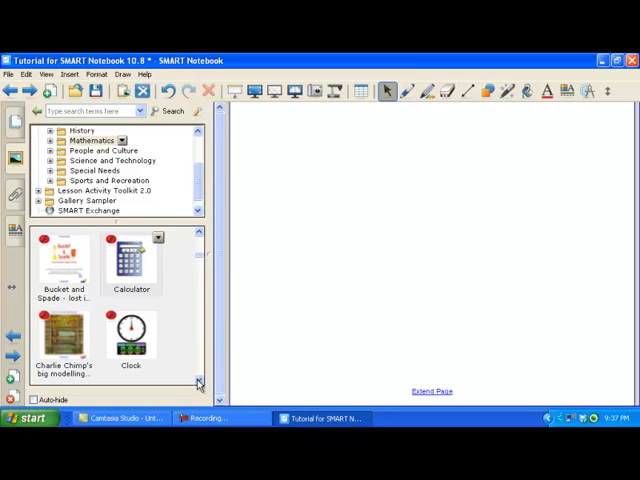
pyautogui.scroll(-3)
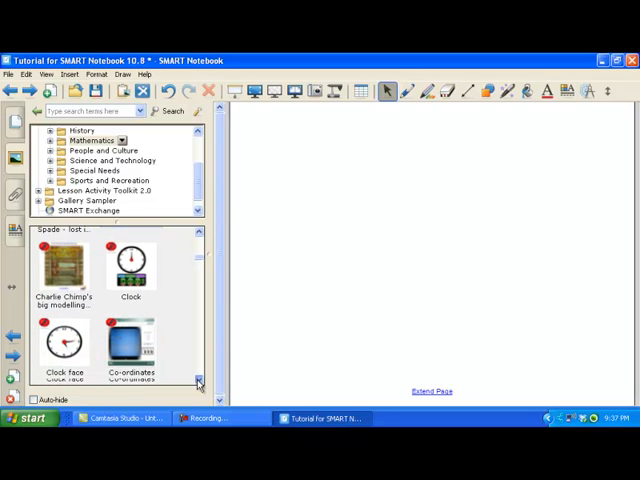
pyautogui.scroll(-3)
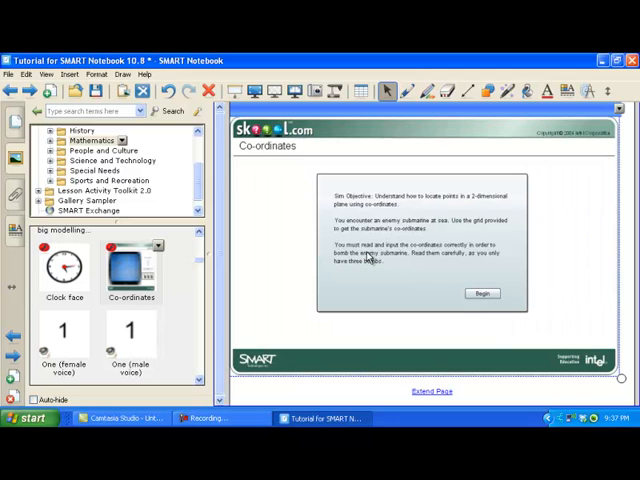
pyautogui.moveTo(447, 275)
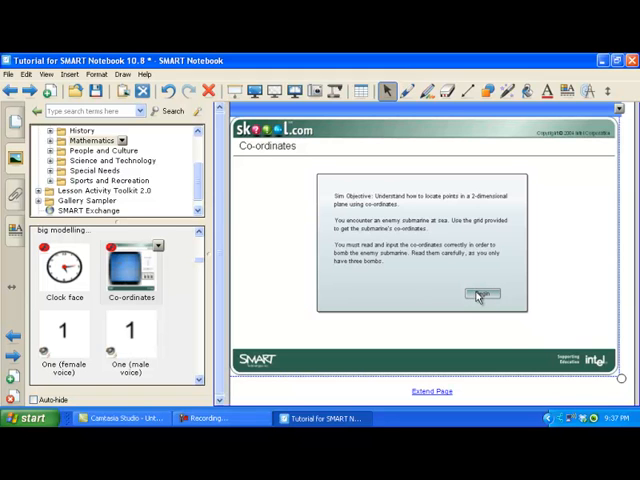
pyautogui.click(482, 294)
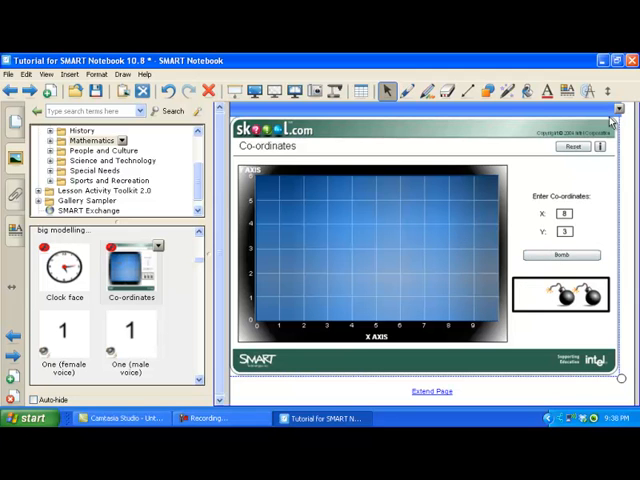
pyautogui.moveTo(625, 360)
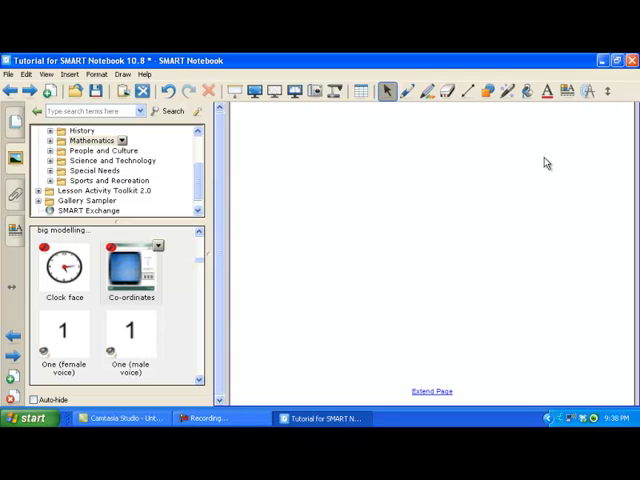
pyautogui.moveTo(163, 317)
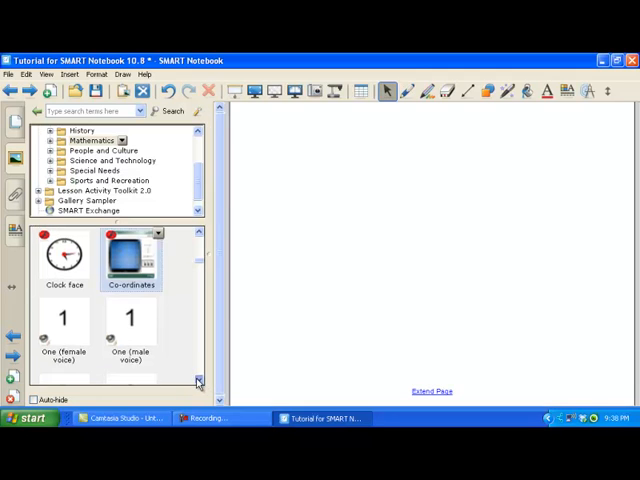
# - Place the 'One (male voice)' sound object near the top of the page and play it
pyautogui.scroll(-3)
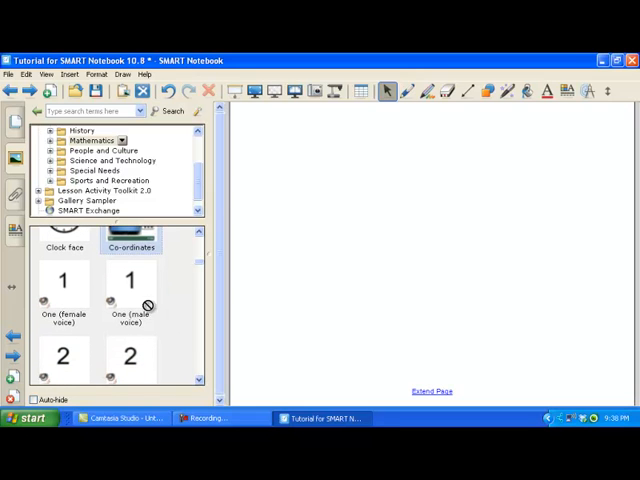
pyautogui.moveTo(131, 279); pyautogui.dragTo(385, 228)
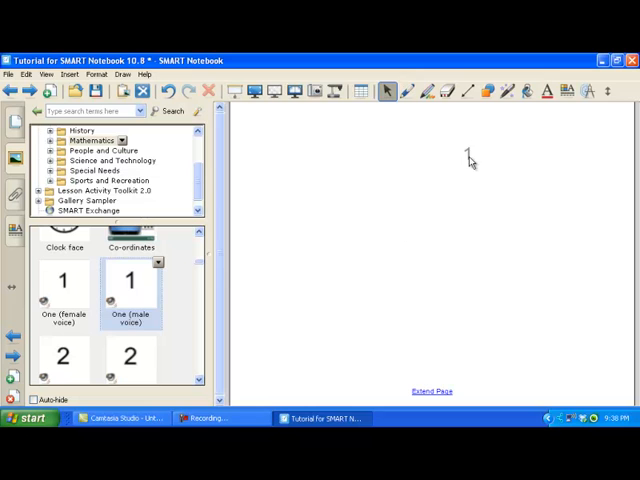
pyautogui.moveTo(63, 280); pyautogui.dragTo(461, 147)
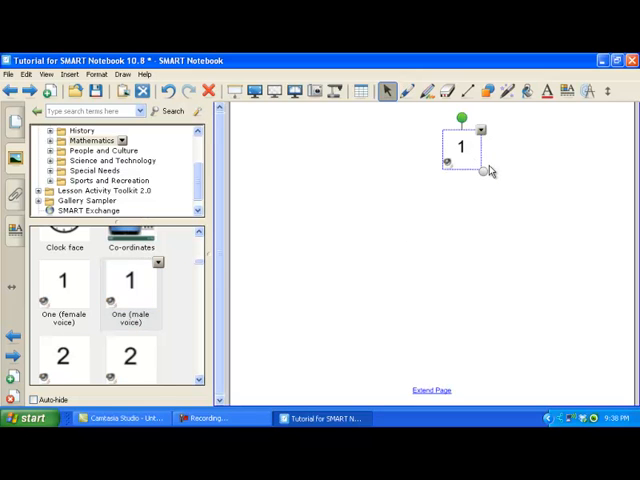
pyautogui.click(450, 170)
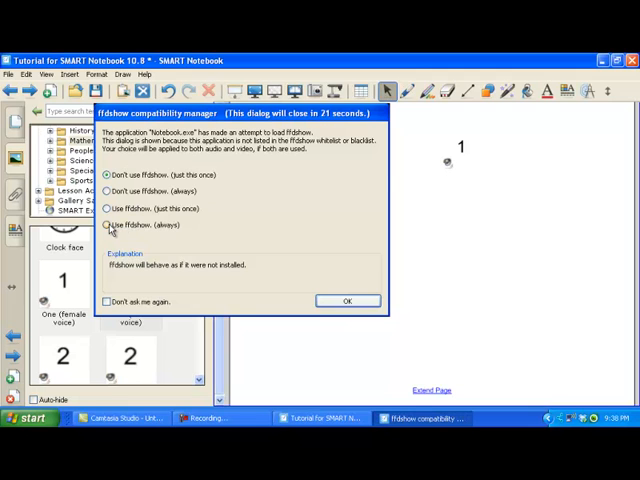
pyautogui.click(107, 224)
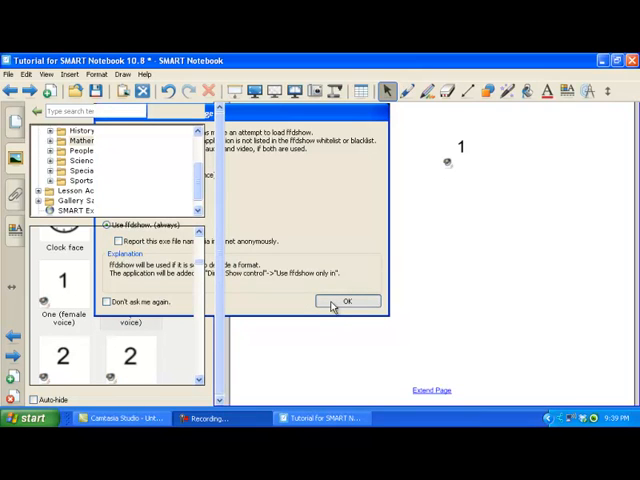
pyautogui.click(347, 301)
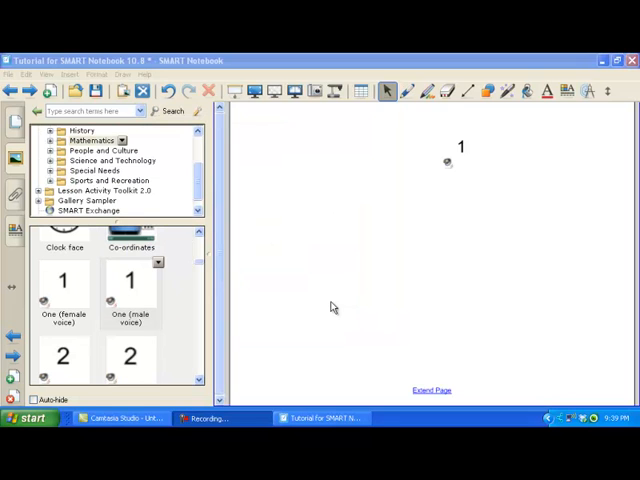
pyautogui.moveTo(448, 173)
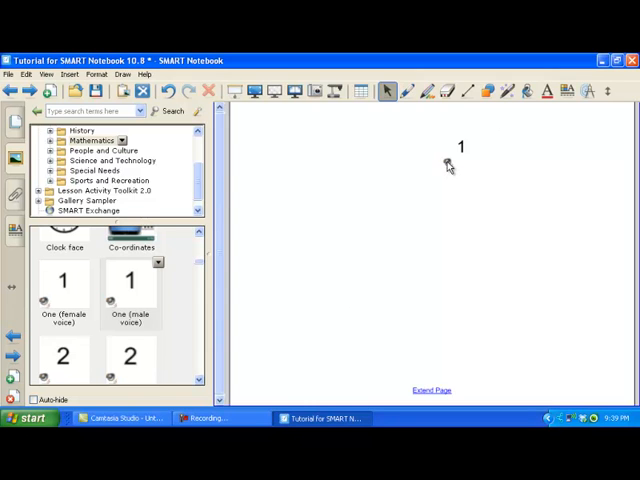
pyautogui.scroll(-3)
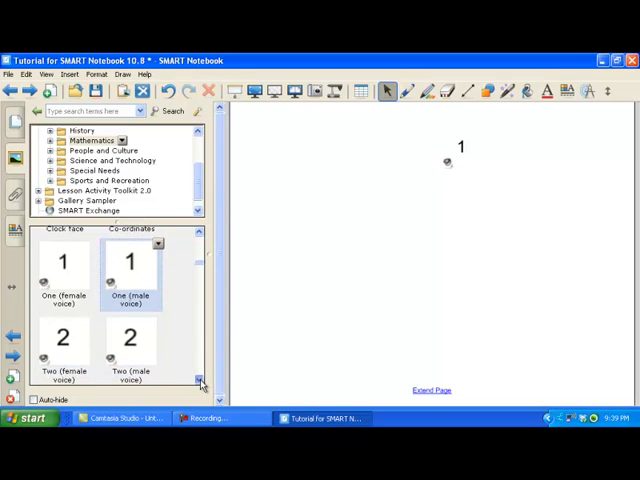
pyautogui.scroll(-3)
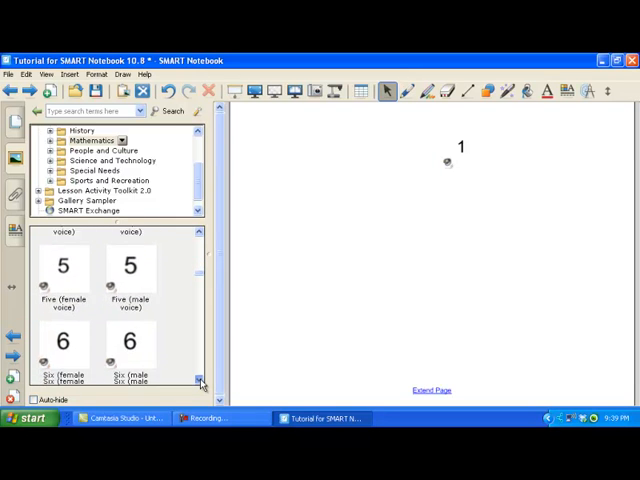
pyautogui.scroll(-3)
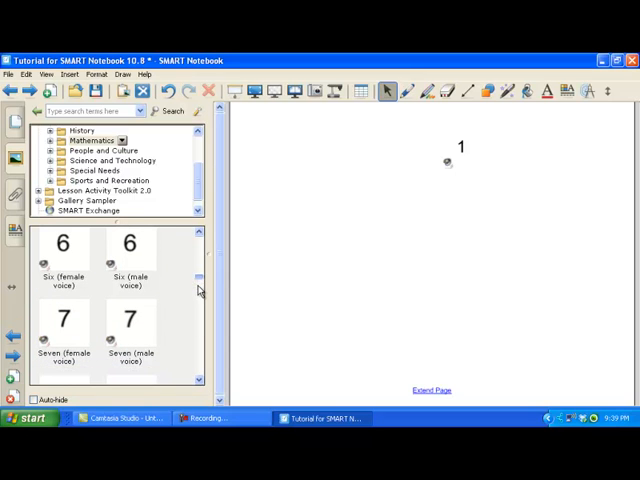
pyautogui.scroll(-3)
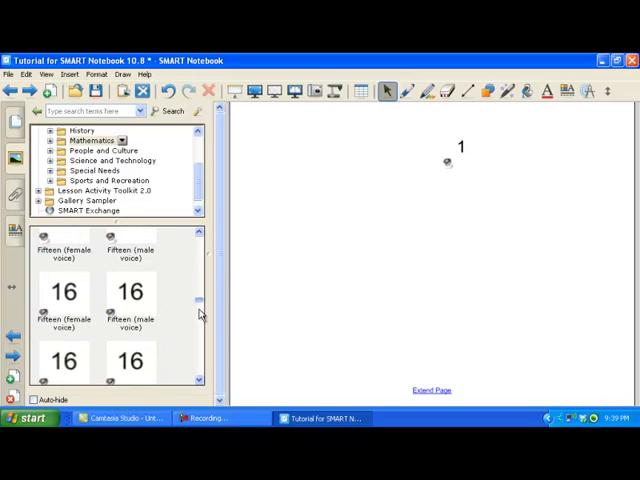
pyautogui.scroll(-3)
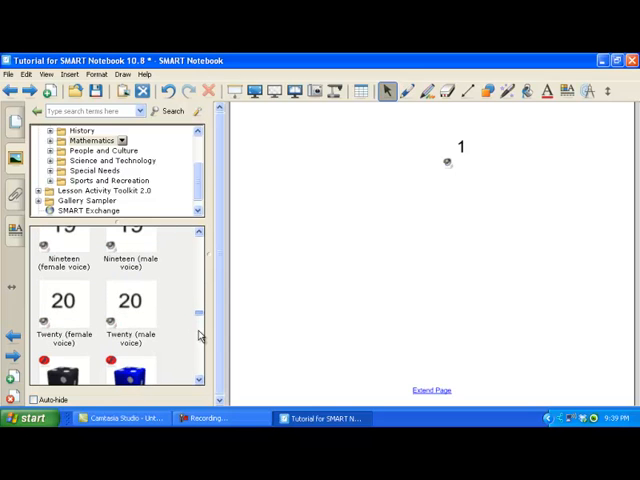
pyautogui.scroll(-3)
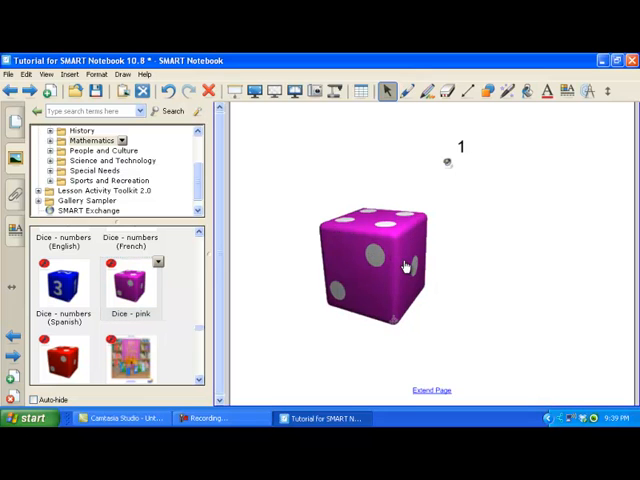
# - Roll the pink die twice until it shows five, then expand the gallery's Mathematics folder
pyautogui.click(405, 265)
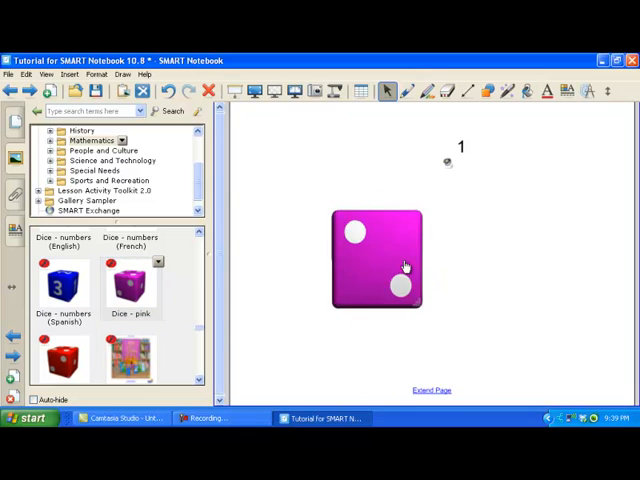
pyautogui.moveTo(505, 223)
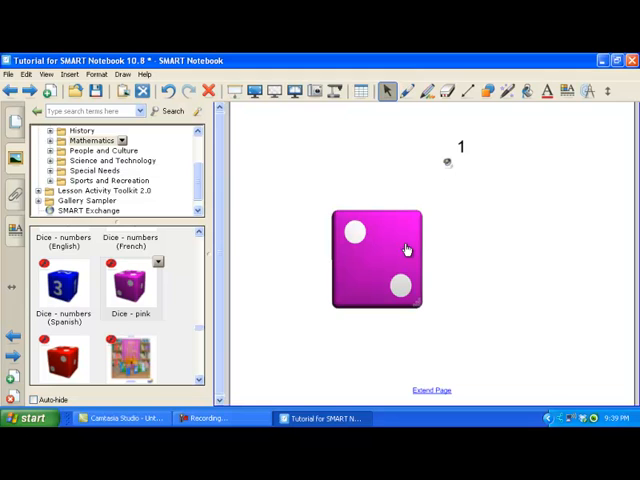
pyautogui.click(377, 258)
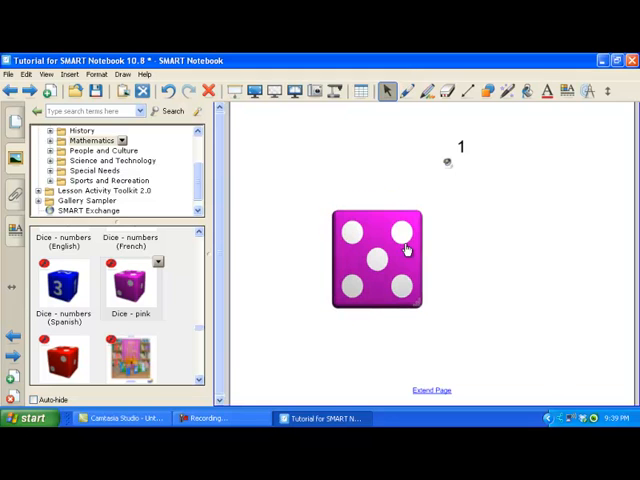
pyautogui.moveTo(296, 265)
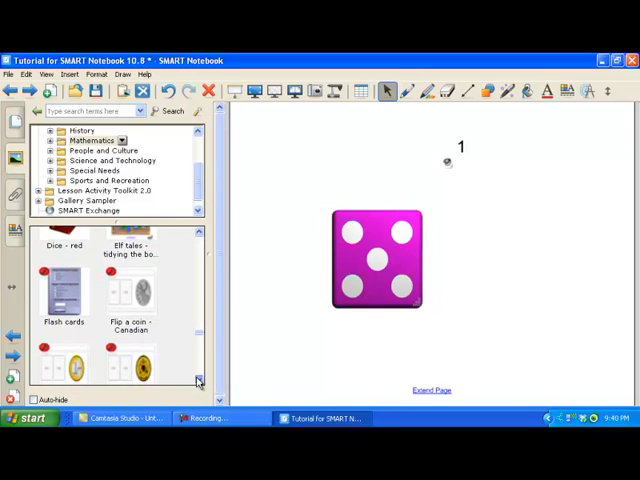
pyautogui.scroll(-3)
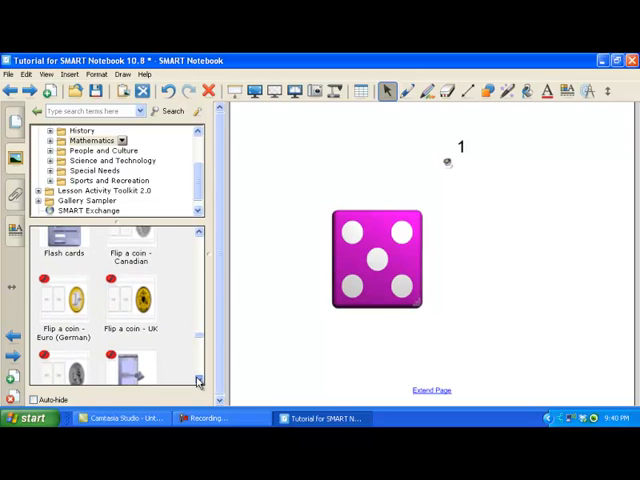
pyautogui.scroll(-3)
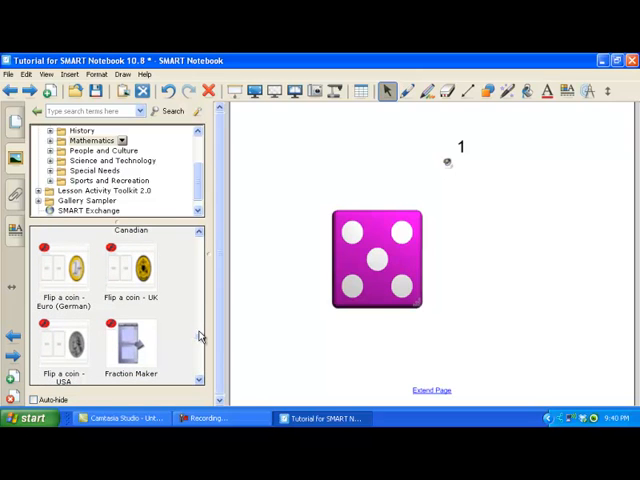
pyautogui.scroll(-3)
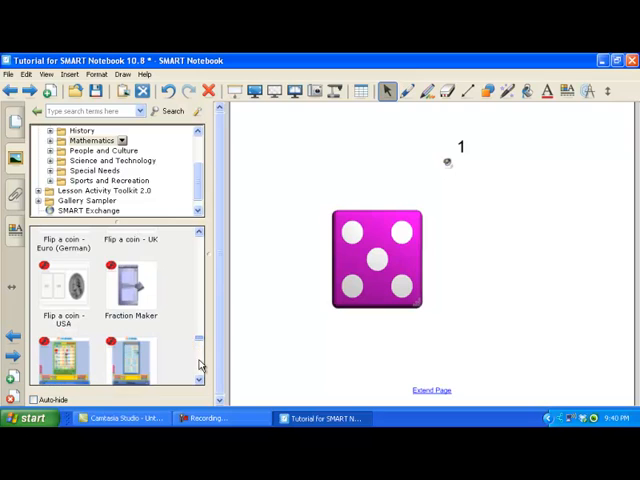
pyautogui.scroll(-3)
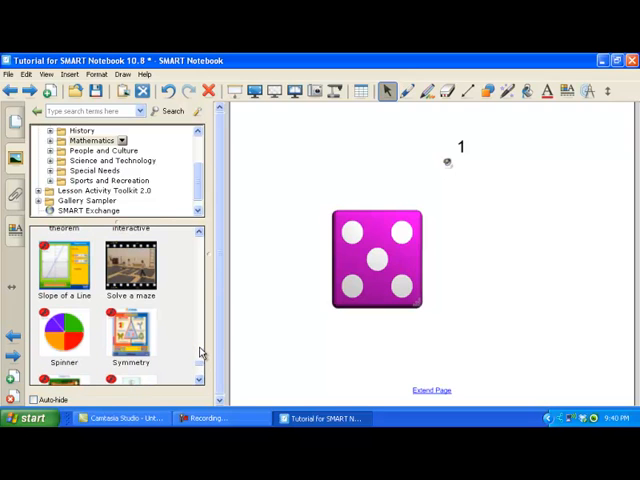
pyautogui.click(54, 141)
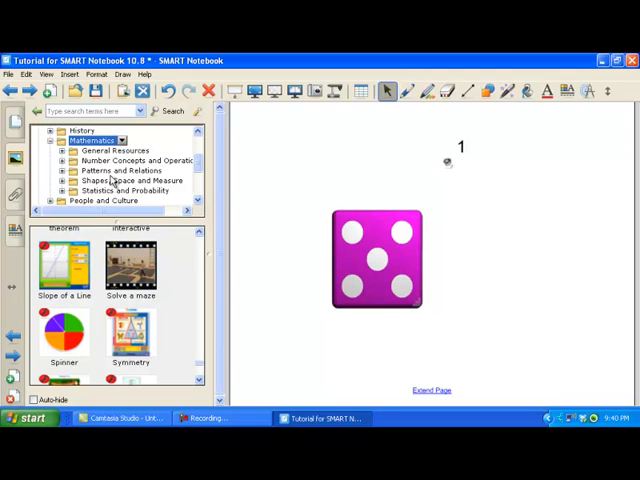
# - From Patterns and Relations > Algebra, place green x, green x-squared and red unit tiles
pyautogui.click(122, 170)
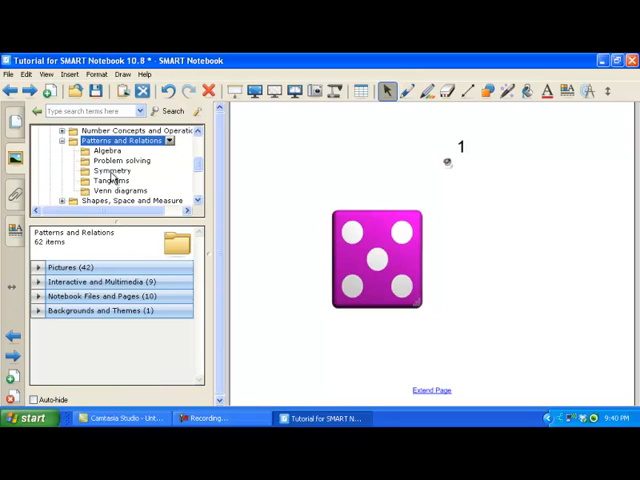
pyautogui.click(110, 150)
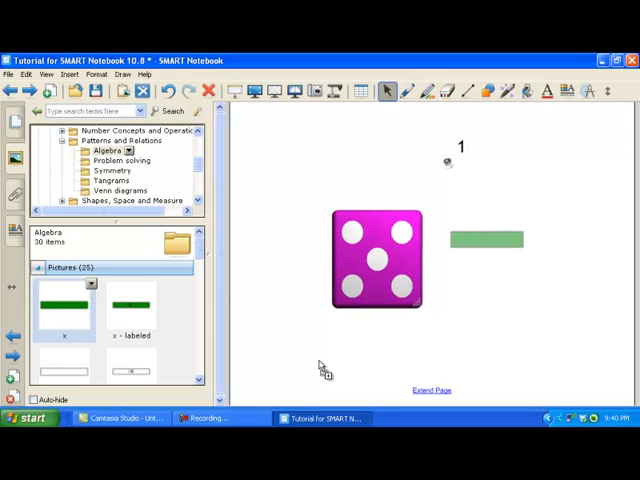
pyautogui.click(487, 238)
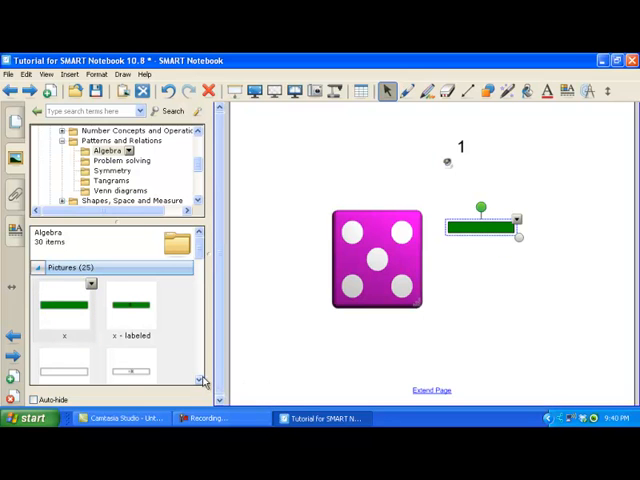
pyautogui.scroll(-3)
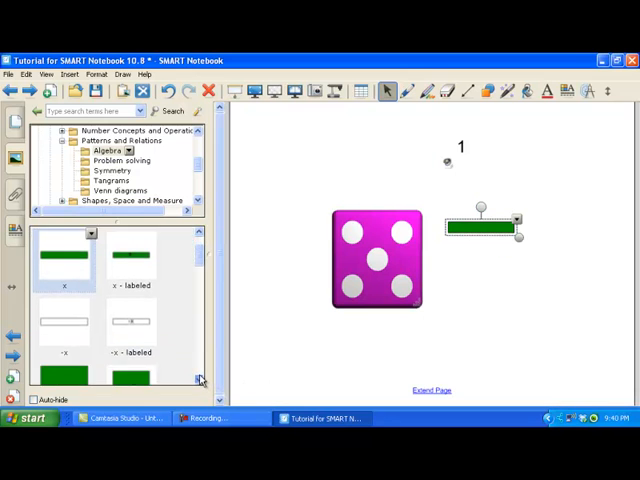
pyautogui.scroll(-3)
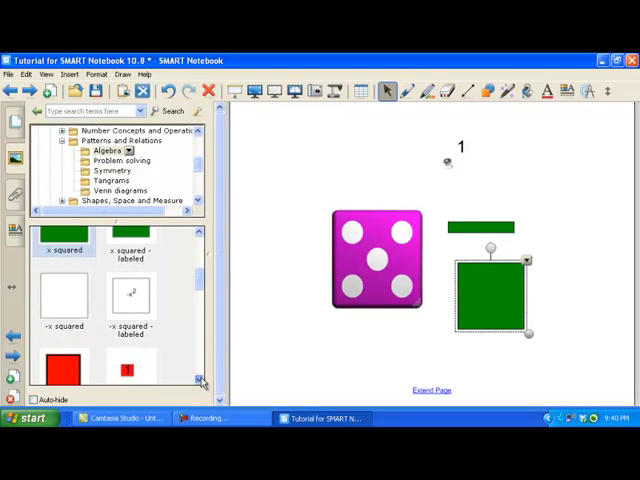
pyautogui.scroll(-3)
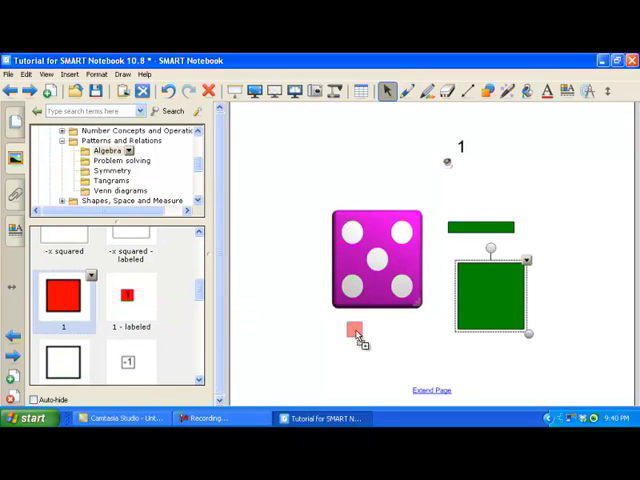
pyautogui.moveTo(357, 332); pyautogui.dragTo(543, 325)
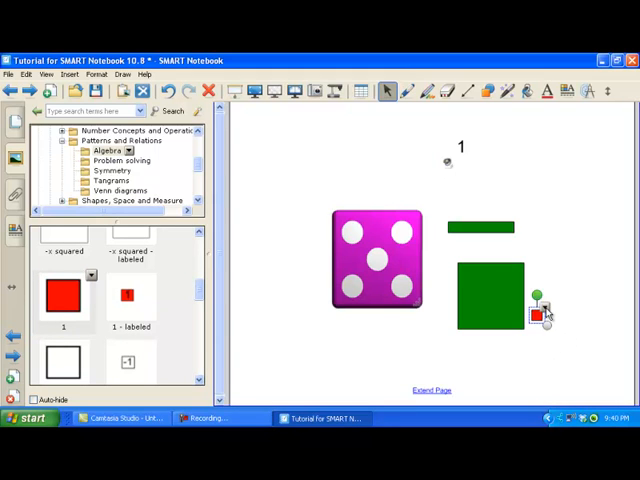
# - Set the red unit tile to Infinite Cloner and add extra green square tiles
pyautogui.rightClick(537, 315)
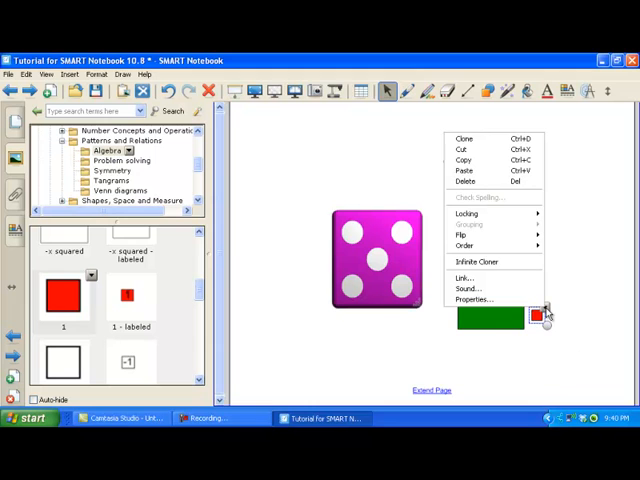
pyautogui.moveTo(485, 263)
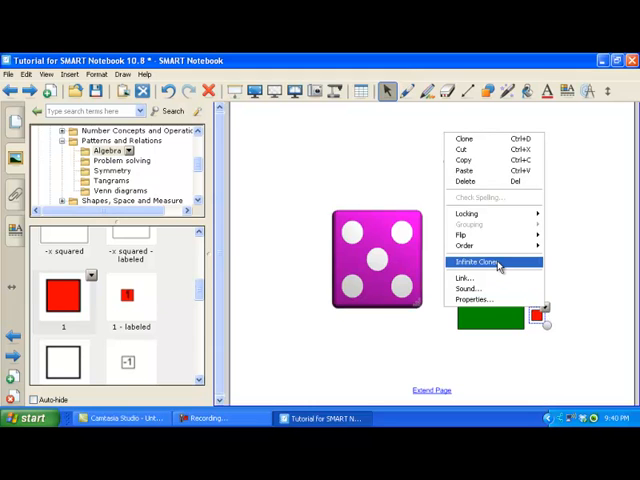
pyautogui.click(474, 263)
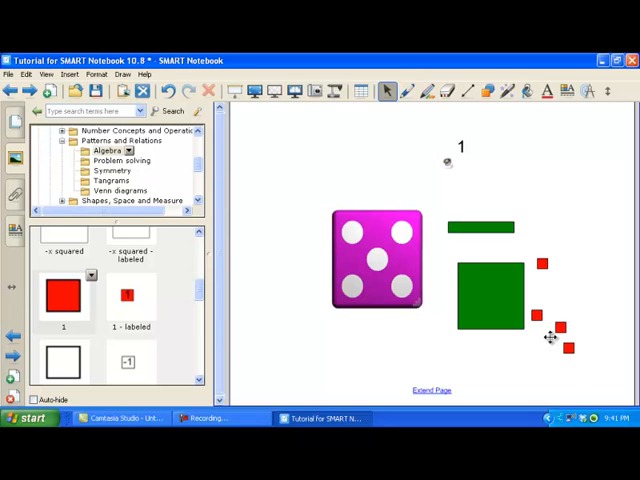
pyautogui.click(490, 295)
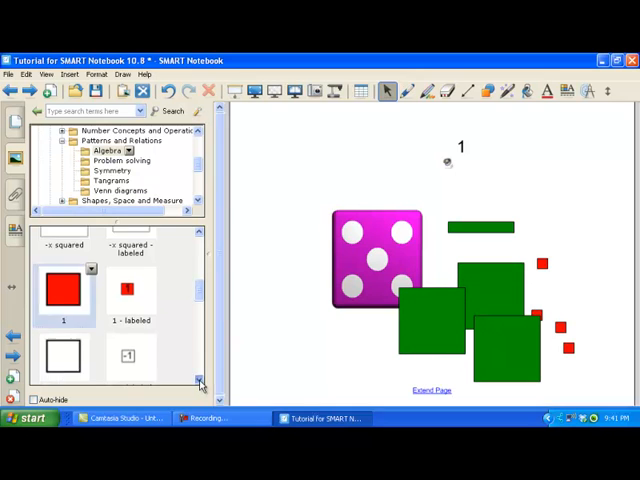
pyautogui.scroll(-3)
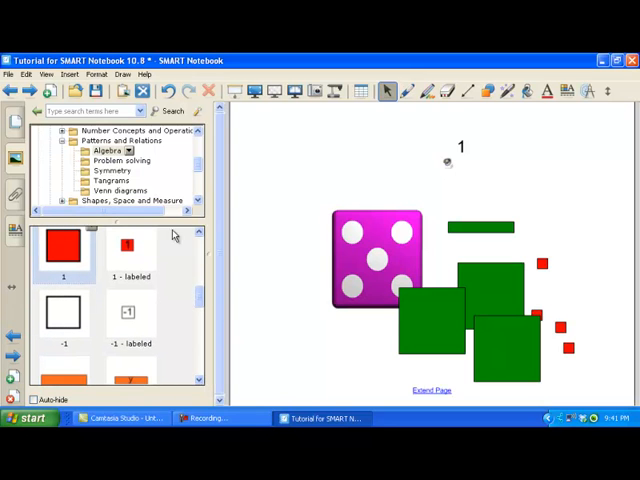
# - Browse the Tangrams folder, then open Venn diagrams and show its coloured circle pictures
pyautogui.click(112, 180)
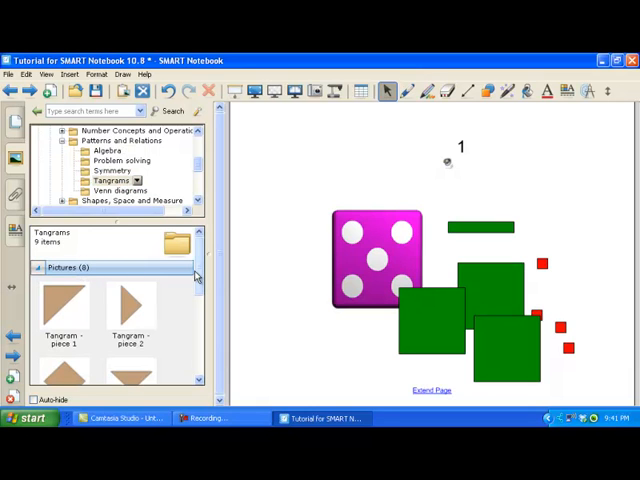
pyautogui.scroll(-3)
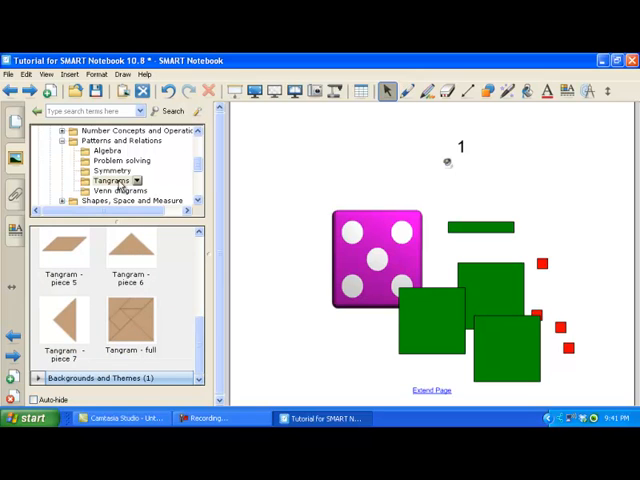
pyautogui.click(115, 191)
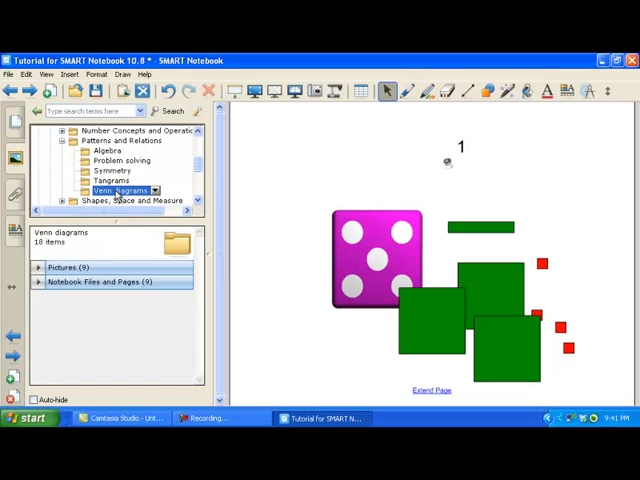
pyautogui.click(40, 267)
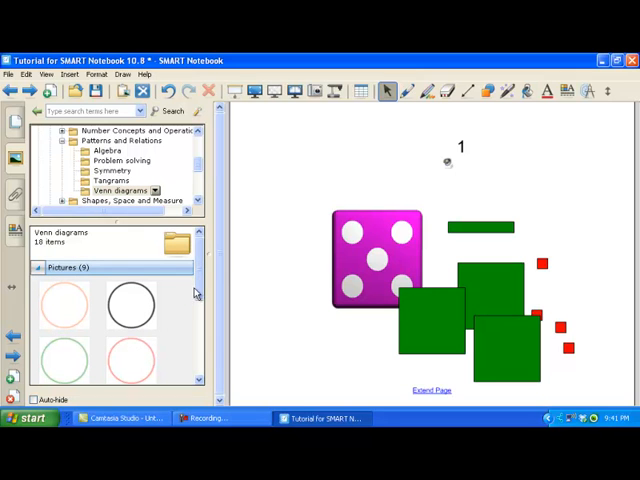
pyautogui.scroll(-3)
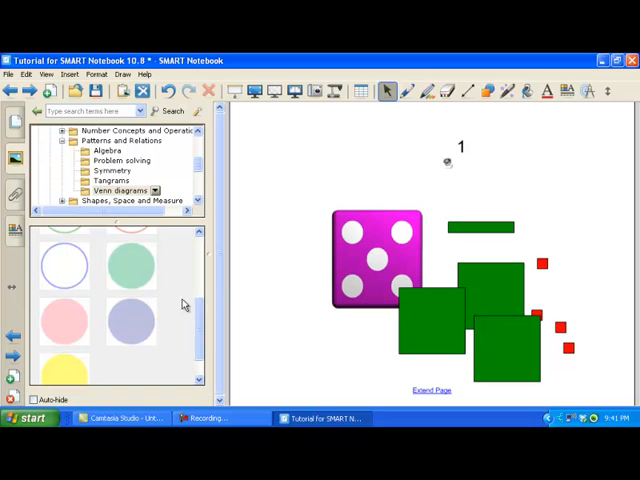
pyautogui.click(128, 190)
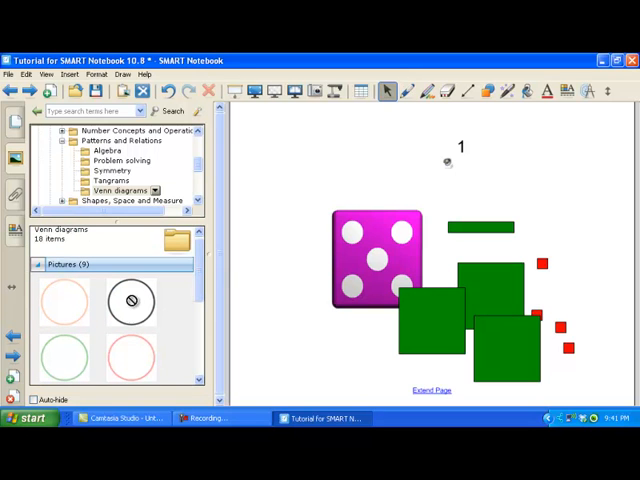
# - Place the black circle, clone it, and drag the copy to overlap the original
pyautogui.moveTo(131, 301); pyautogui.dragTo(330, 185)
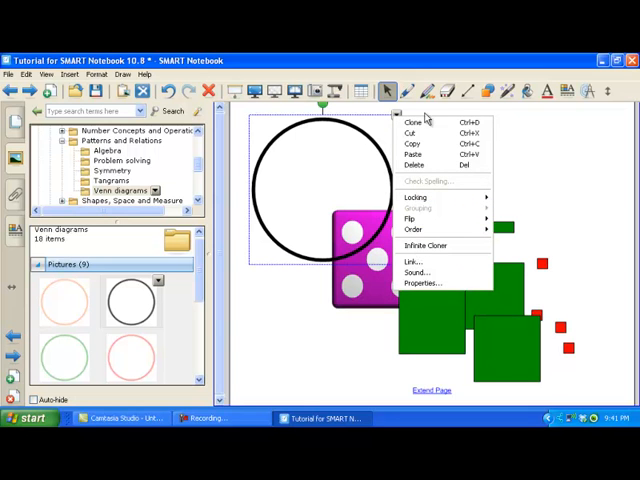
pyautogui.click(412, 122)
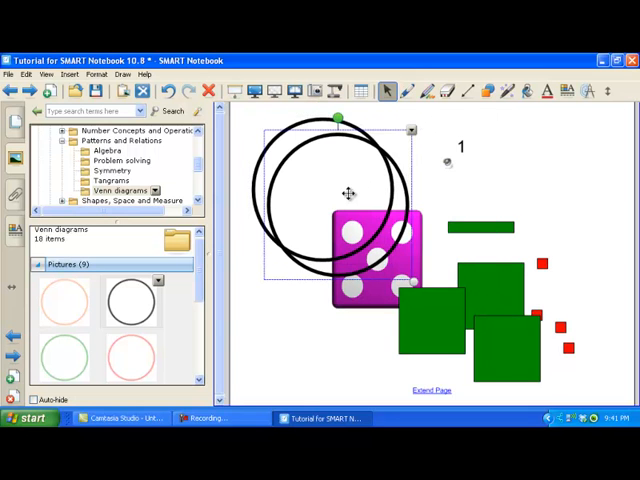
pyautogui.moveTo(335, 200); pyautogui.dragTo(410, 170)
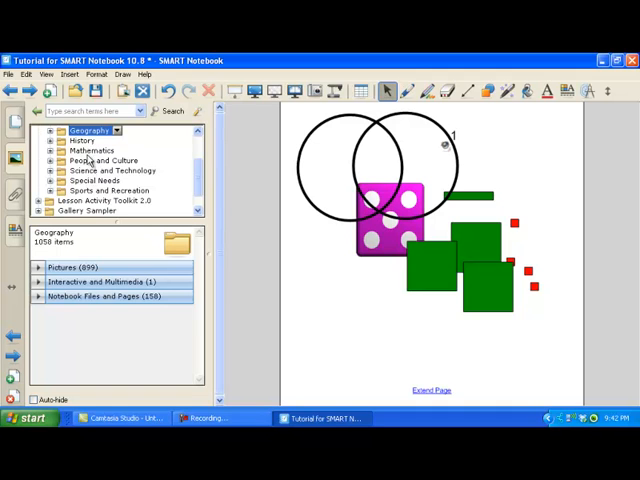
pyautogui.moveTo(78, 297)
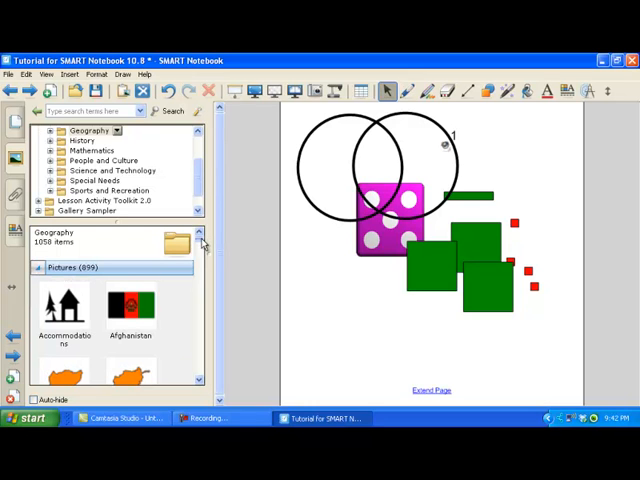
# - Search the gallery for 'world map' and collapse the Pictures results
pyautogui.write('world map')
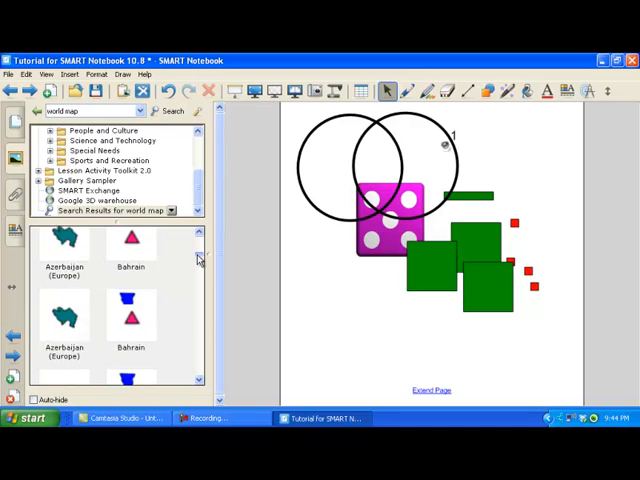
pyautogui.scroll(-3)
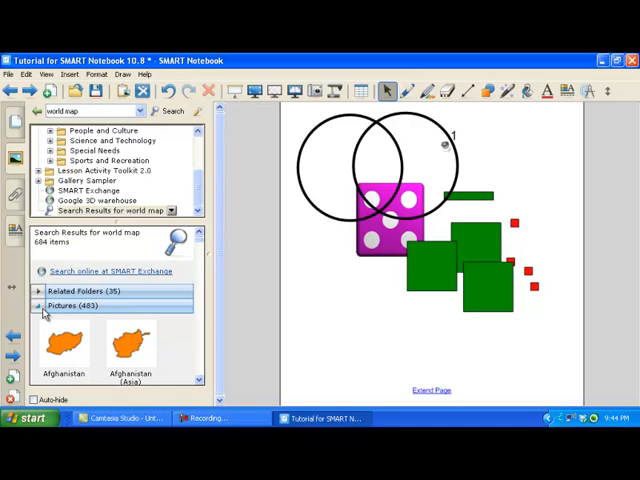
pyautogui.click(39, 305)
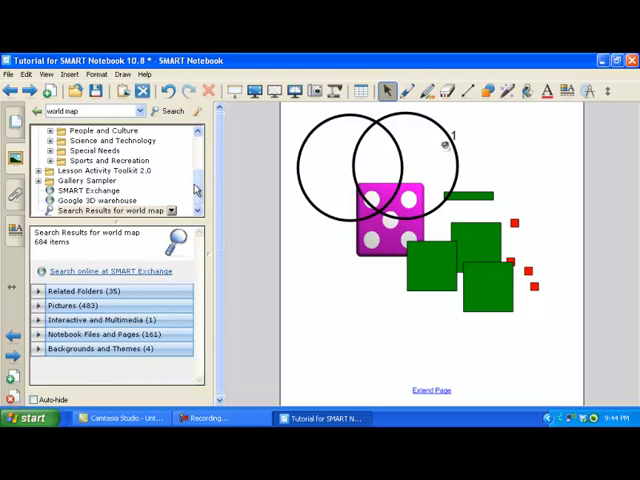
pyautogui.scroll(3)
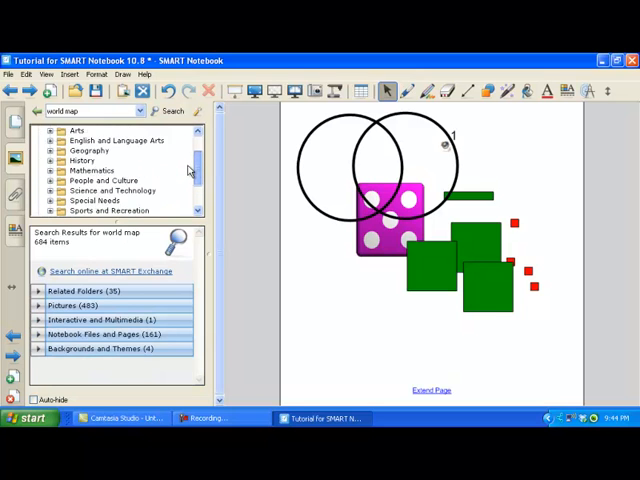
pyautogui.scroll(3)
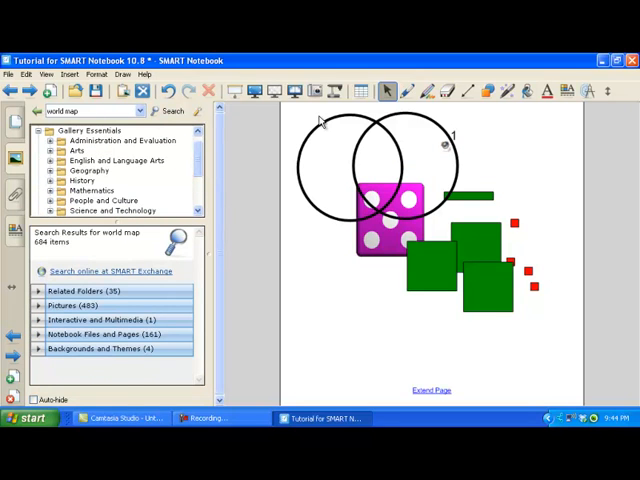
pyautogui.moveTo(360, 125)
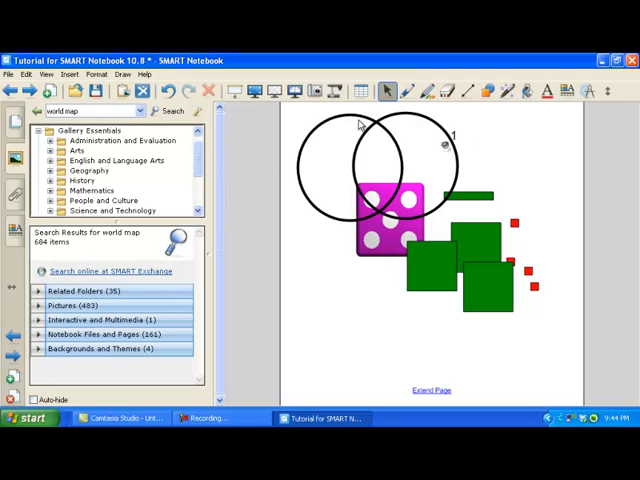
# - Demonstrate the screen shade covering and revealing the page, then bring up the creative pen styles
pyautogui.click(233, 91)
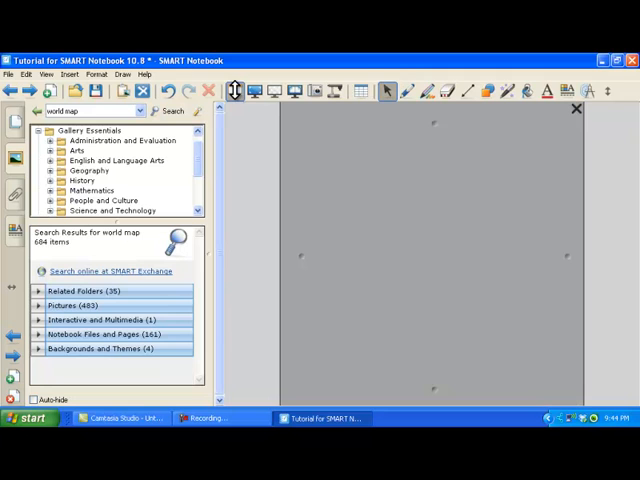
pyautogui.moveTo(435, 152)
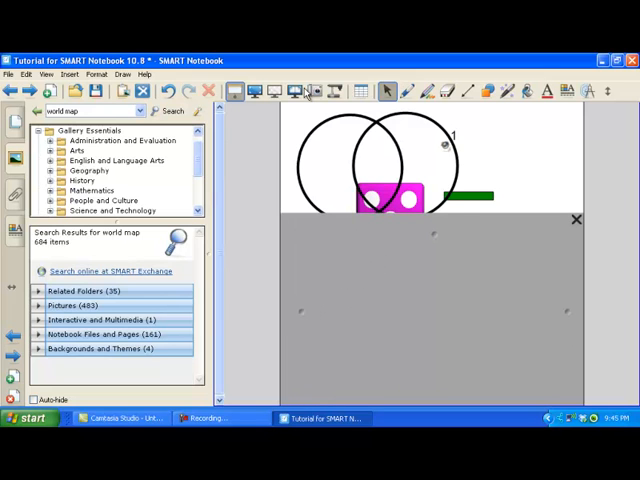
pyautogui.moveTo(234, 93)
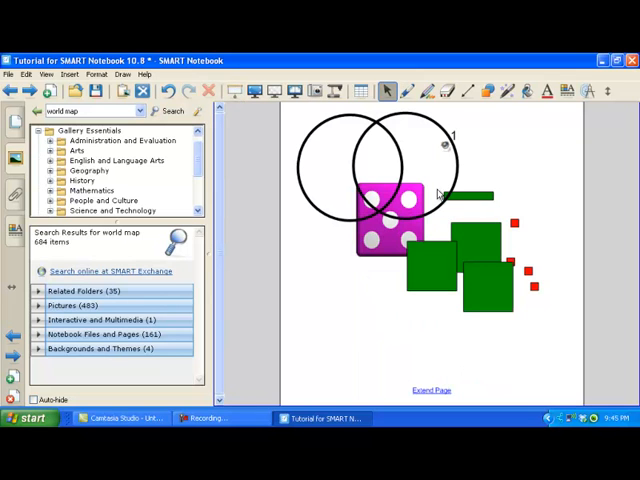
pyautogui.click(432, 91)
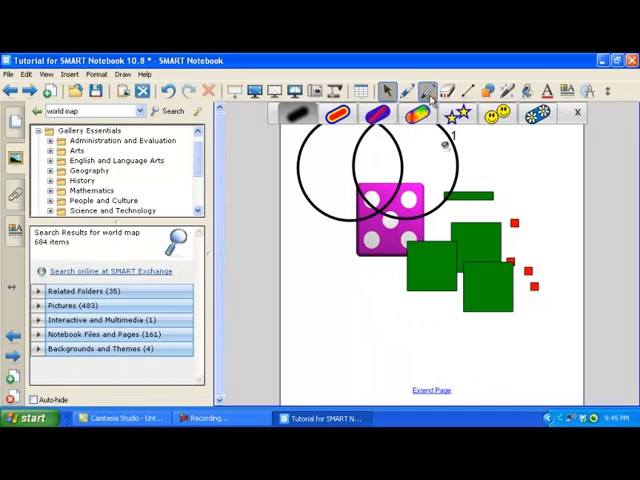